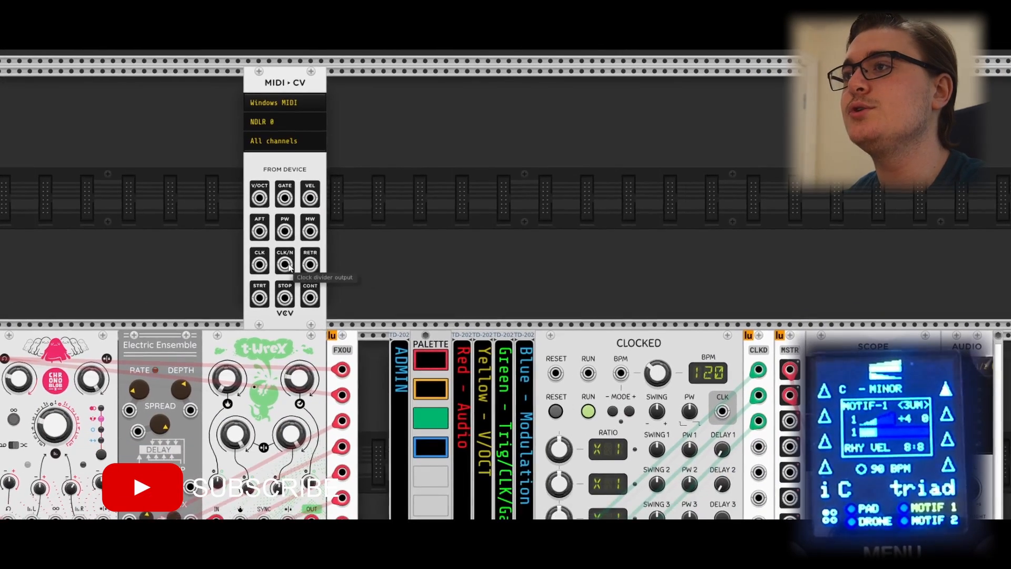
# Step: Cable the MIDI-CV clock output into the CLOCKED module's BPM input
pyautogui.moveTo(259, 263); pyautogui.dragTo(617, 374)
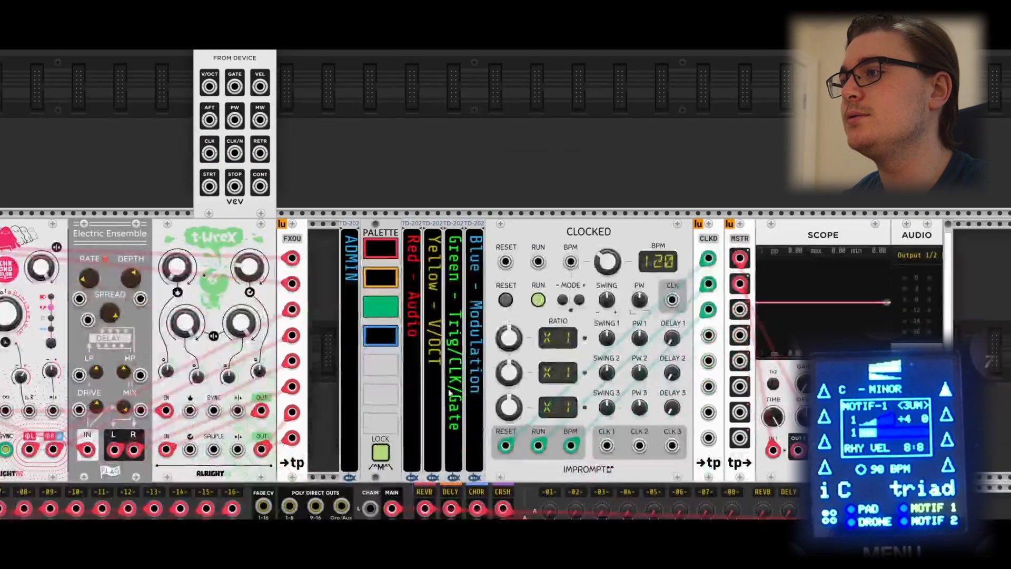
pyautogui.moveTo(209, 153); pyautogui.dragTo(606, 261)
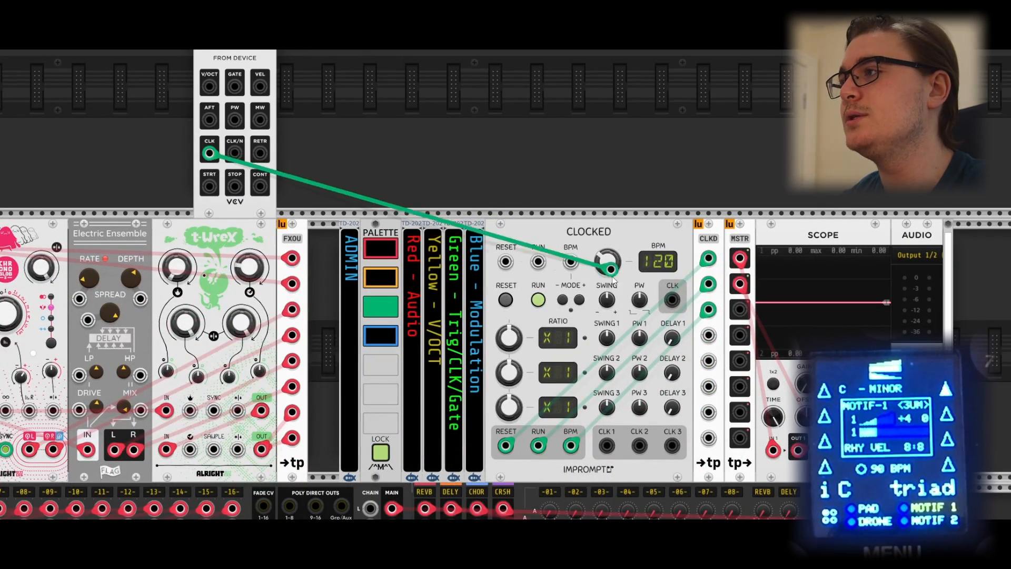